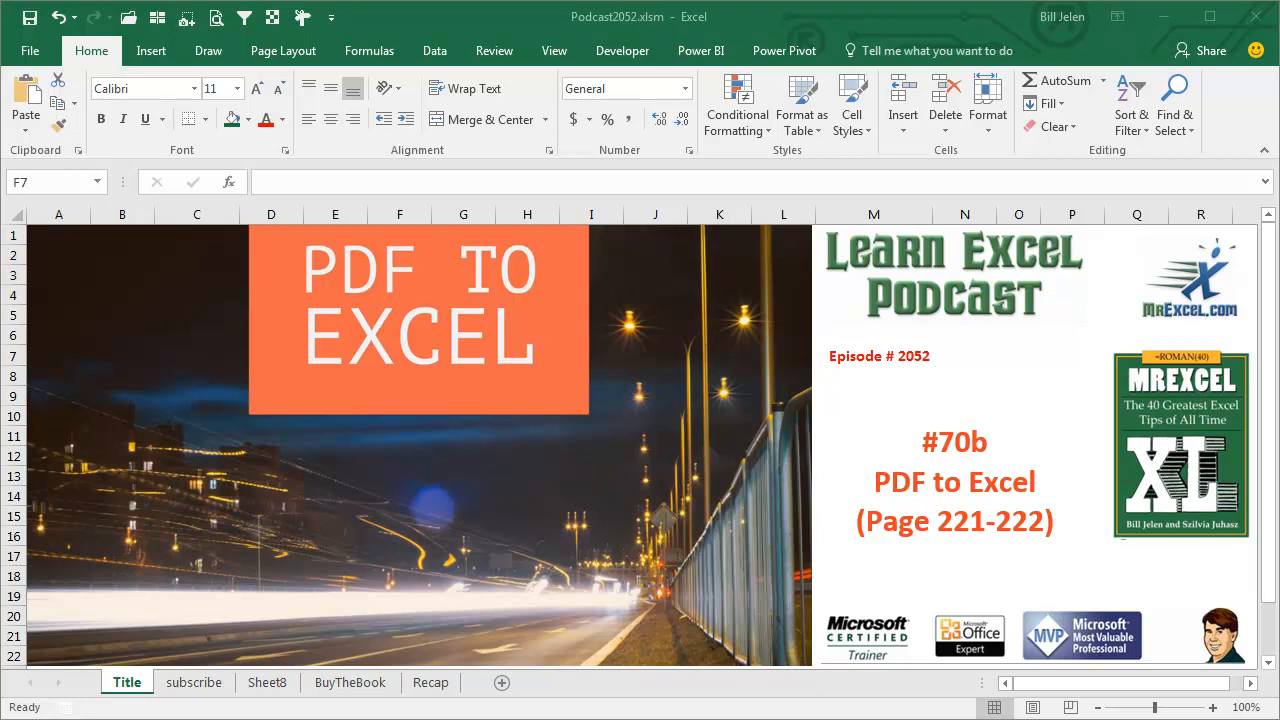
# Go from the subscribe sheet to Sheet8 with the Team and Week 1–4 scores
pyautogui.click(193, 682)
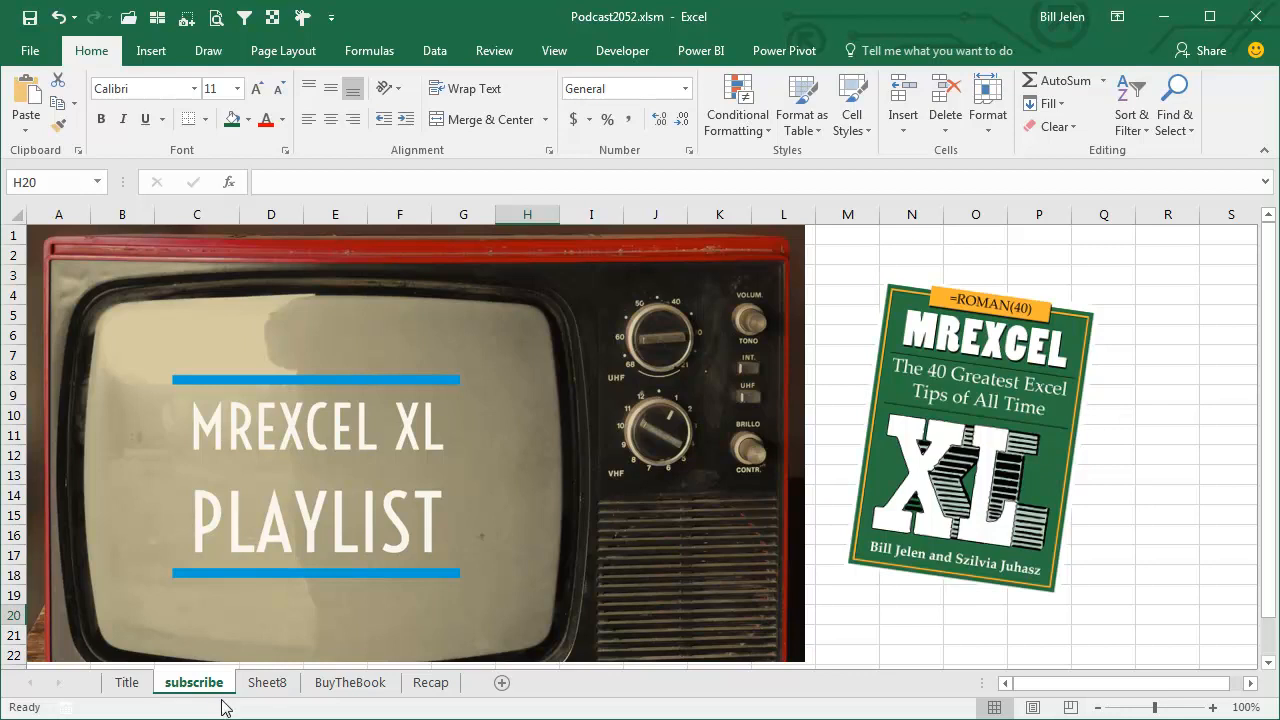
pyautogui.click(267, 682)
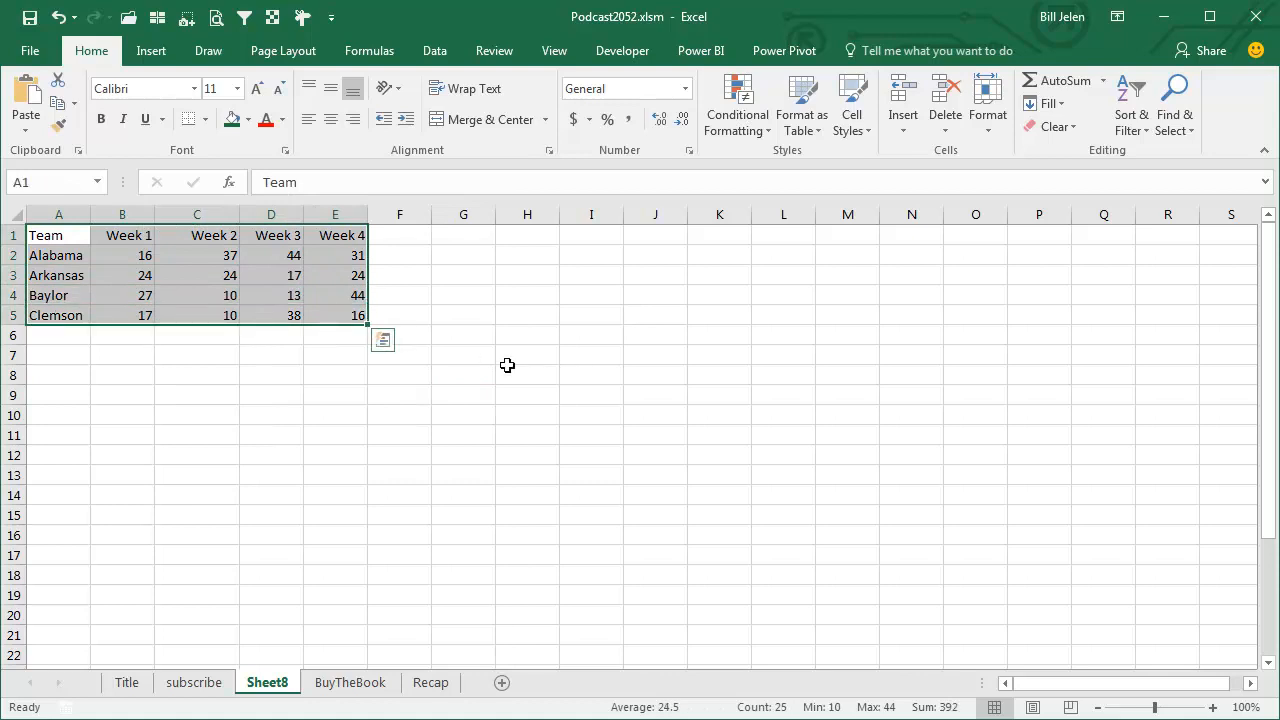
# Export Sheet8 as Podcast2052.pdf with Open file after publishing enabled
pyautogui.click(463, 355)
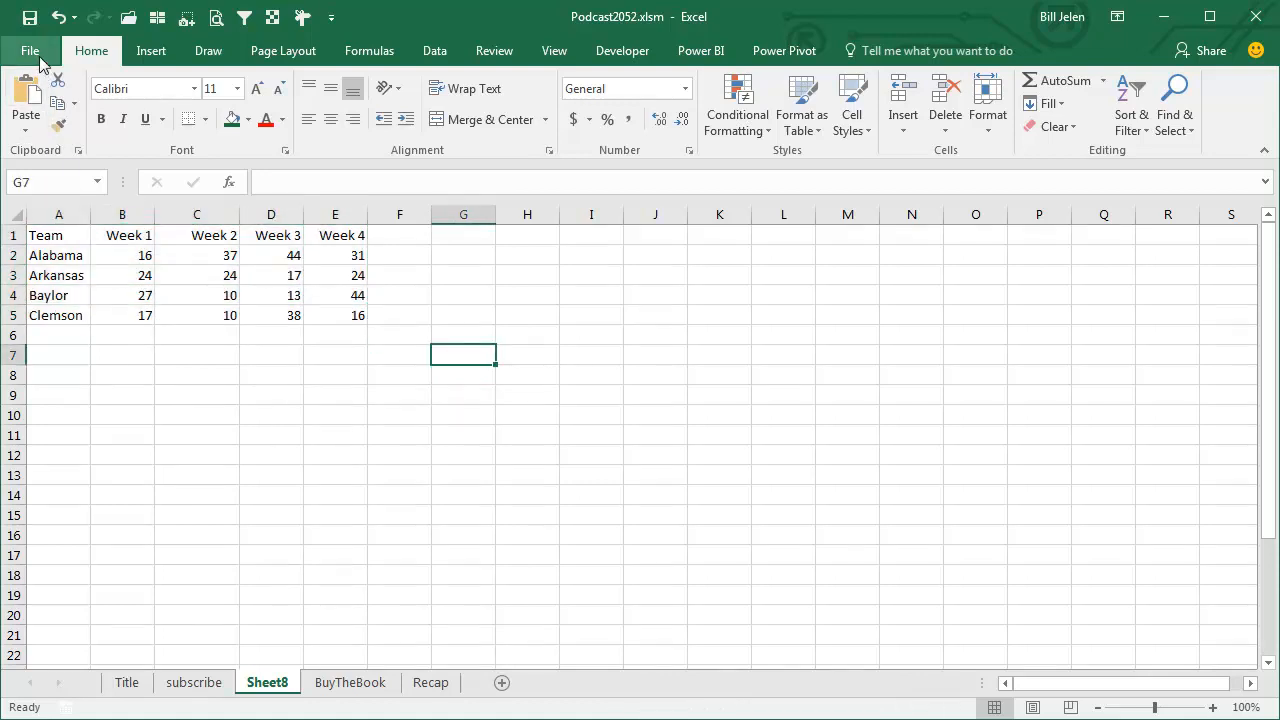
pyautogui.click(30, 50)
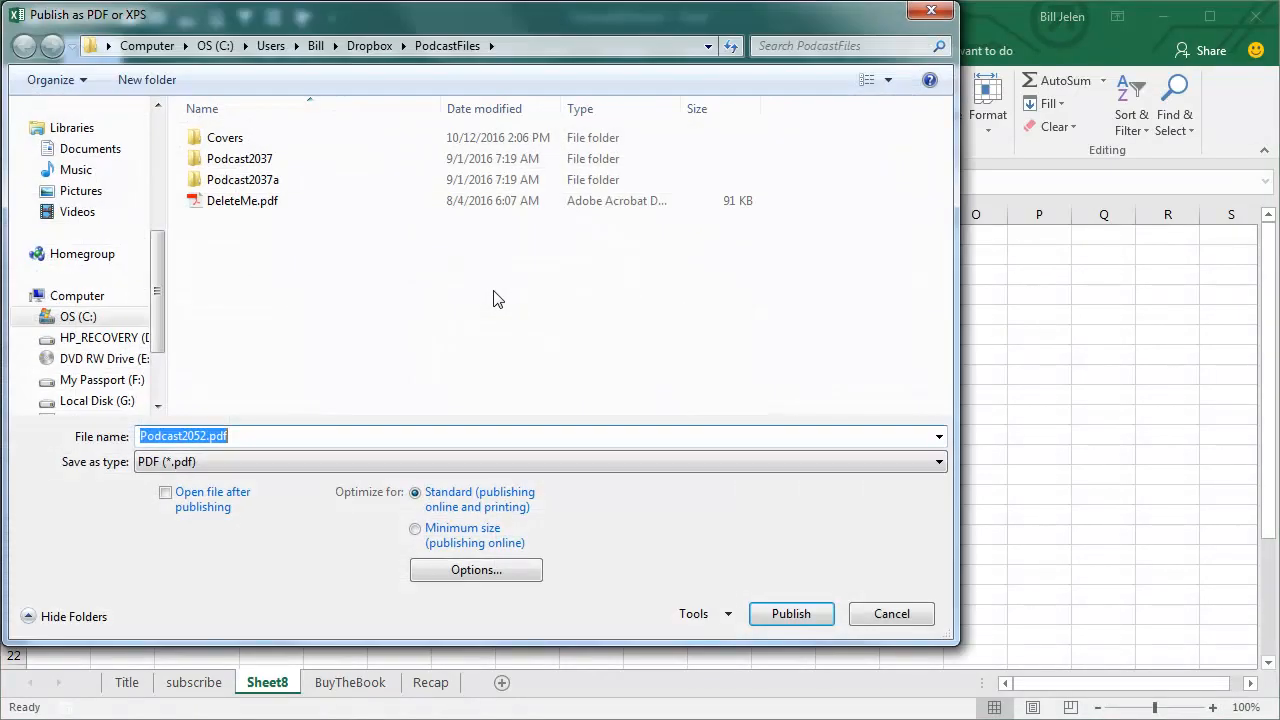
pyautogui.click(165, 492)
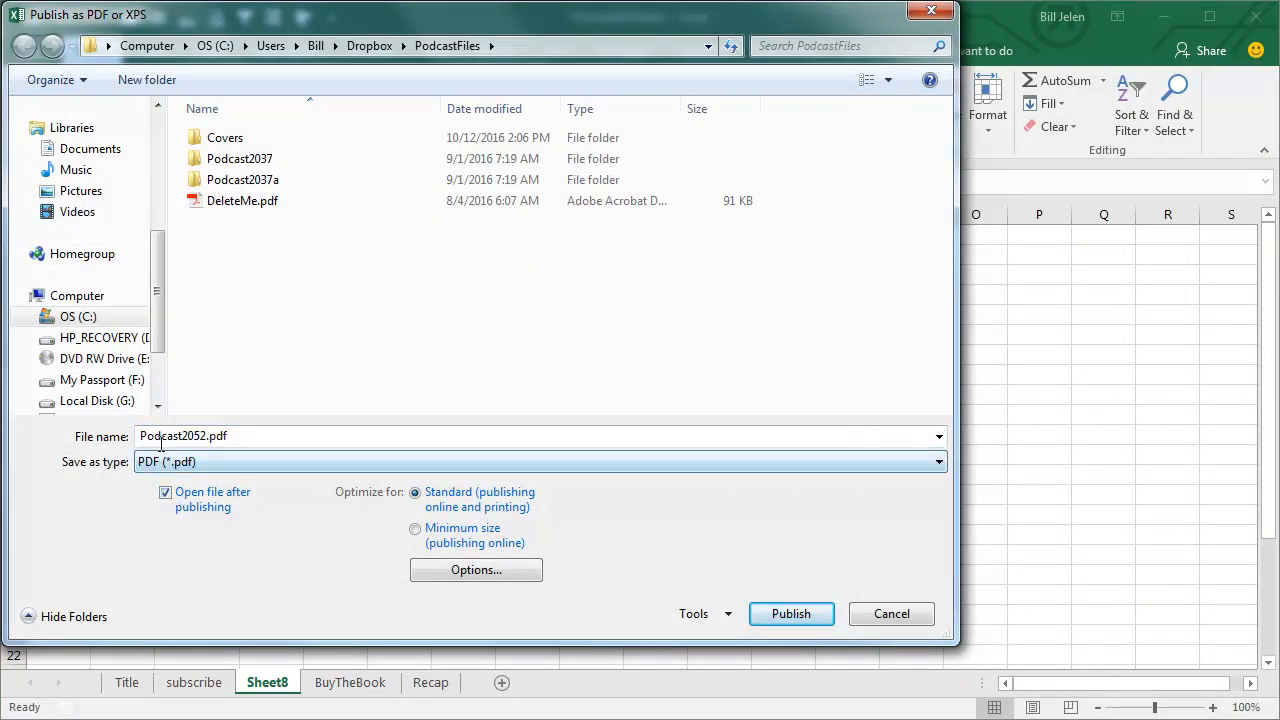
pyautogui.click(790, 613)
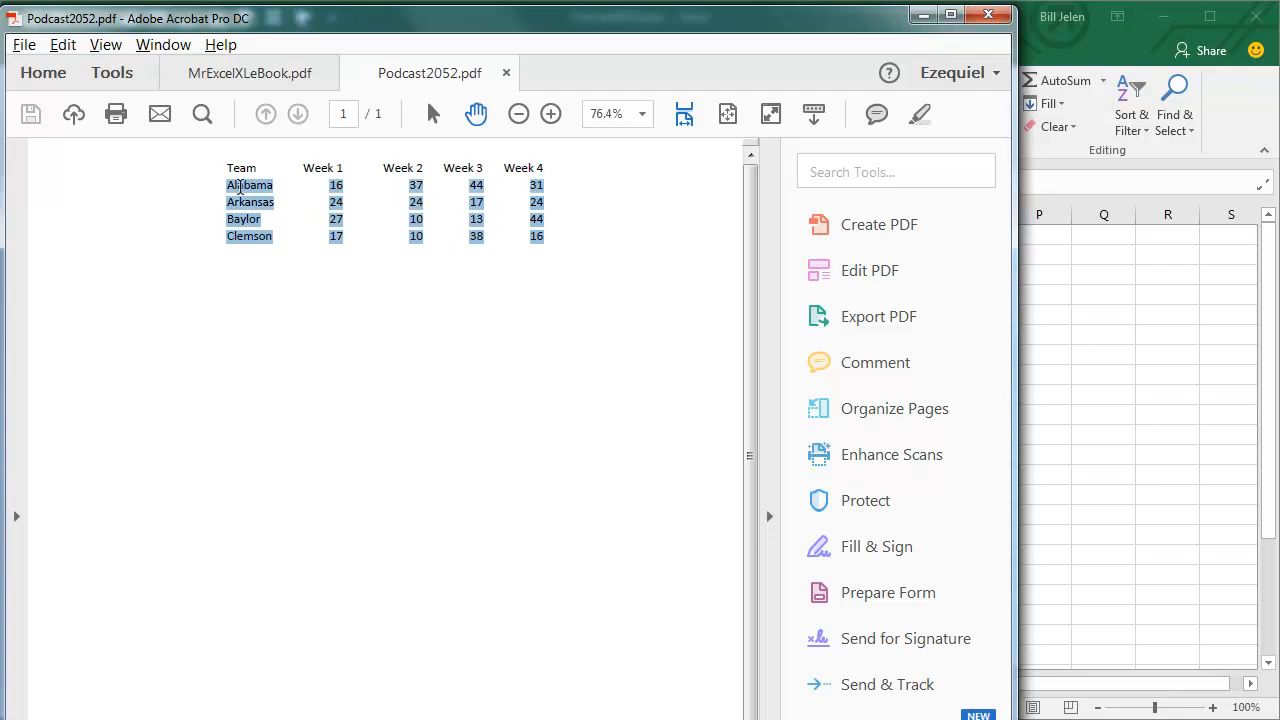
# Copy the selected Team and Week 1–4 score text from Podcast2052.pdf
pyautogui.press('ctrl+c')
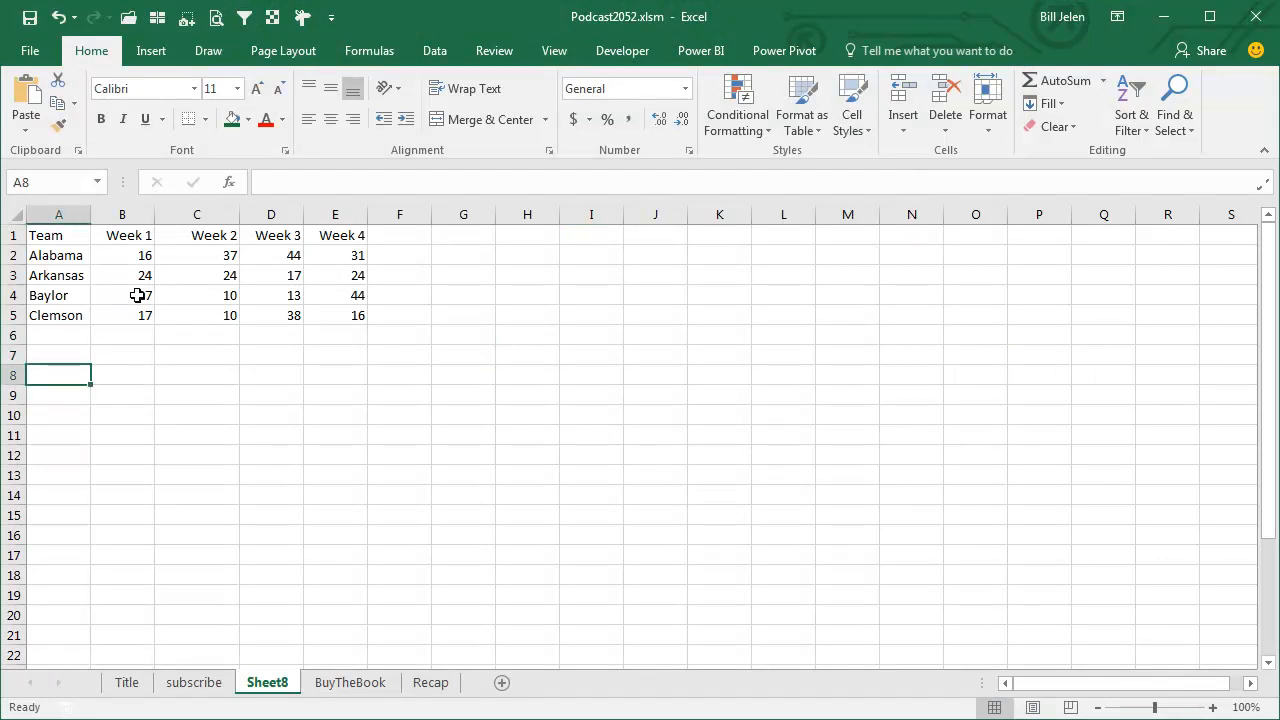
# Paste the copied PDF scores into the worksheet at cell A8
pyautogui.press('ctrl+v')
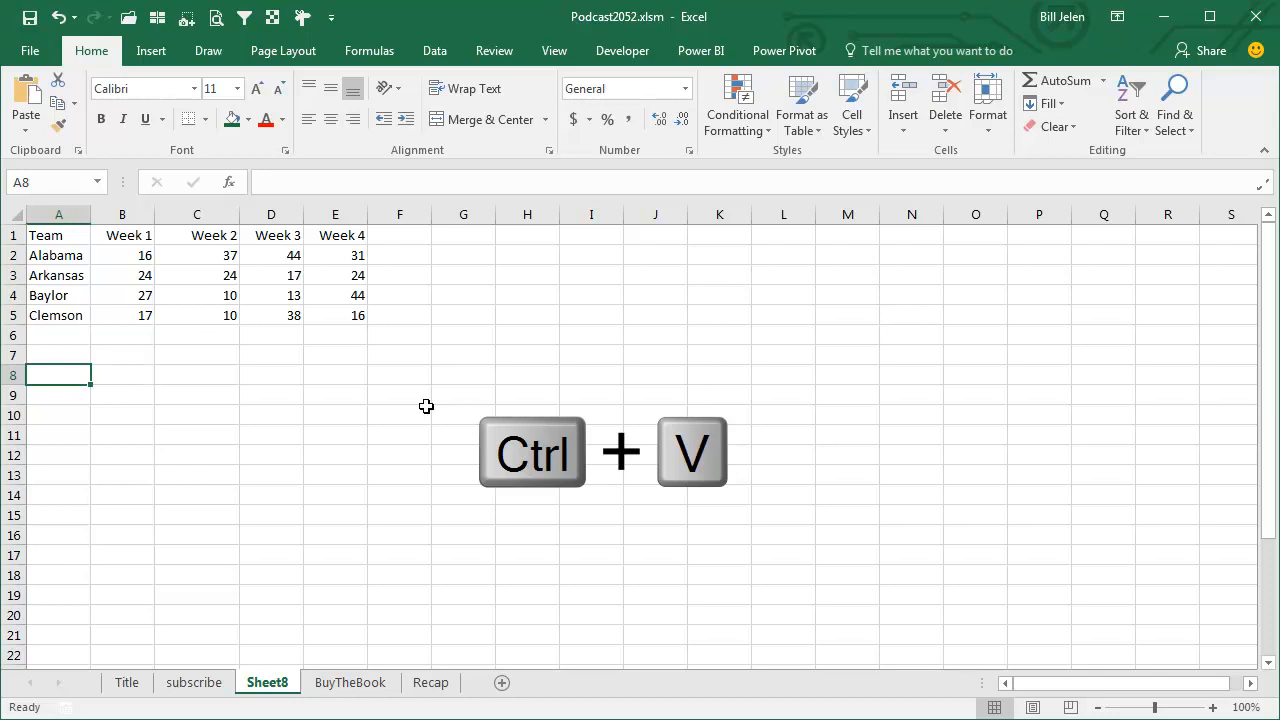
pyautogui.press('ctrl+v')
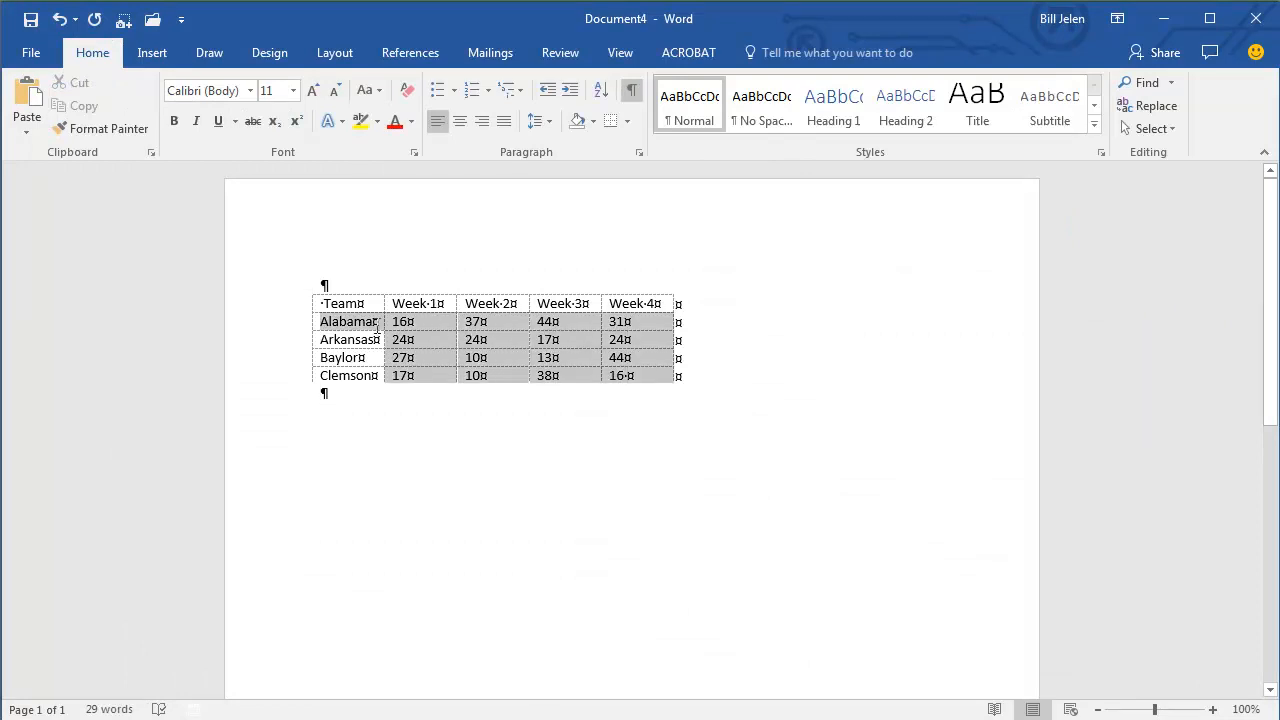
# Select the Word scores table for copying, then switch to the BuyTheBook sheet
pyautogui.click(490, 340)
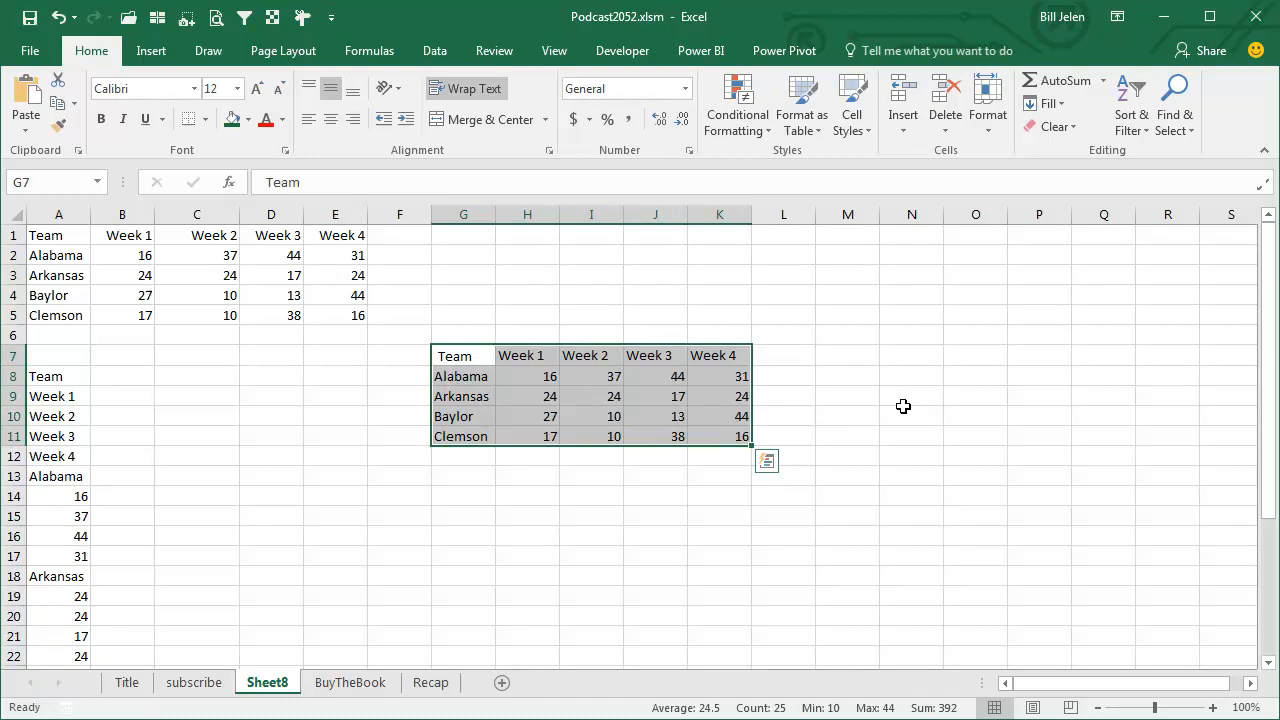
pyautogui.moveTo(398, 687)
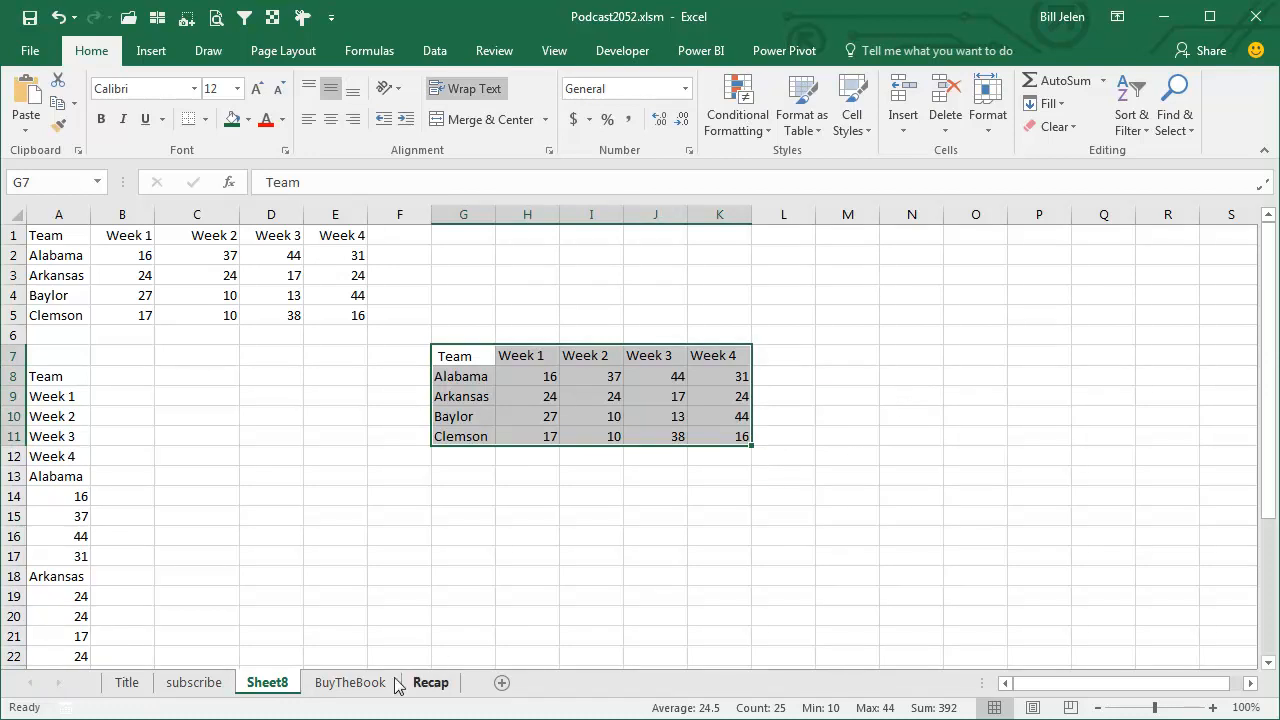
pyautogui.click(350, 682)
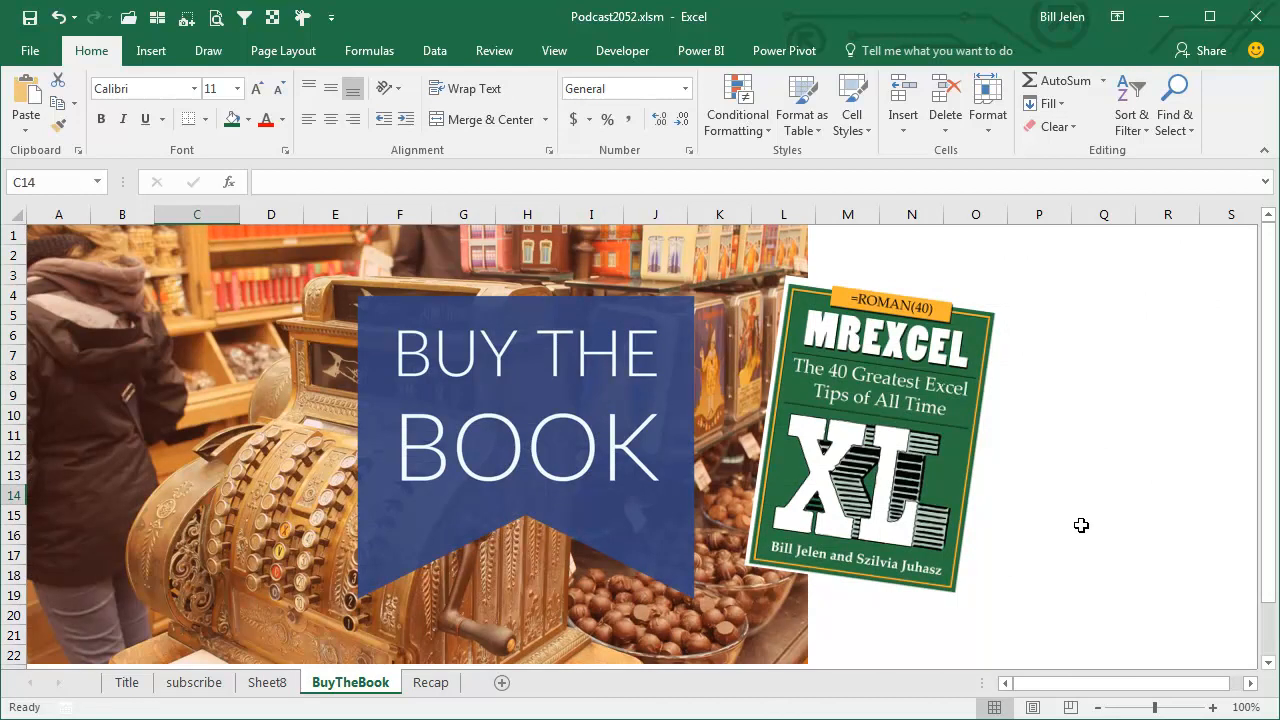
pyautogui.moveTo(1153, 681)
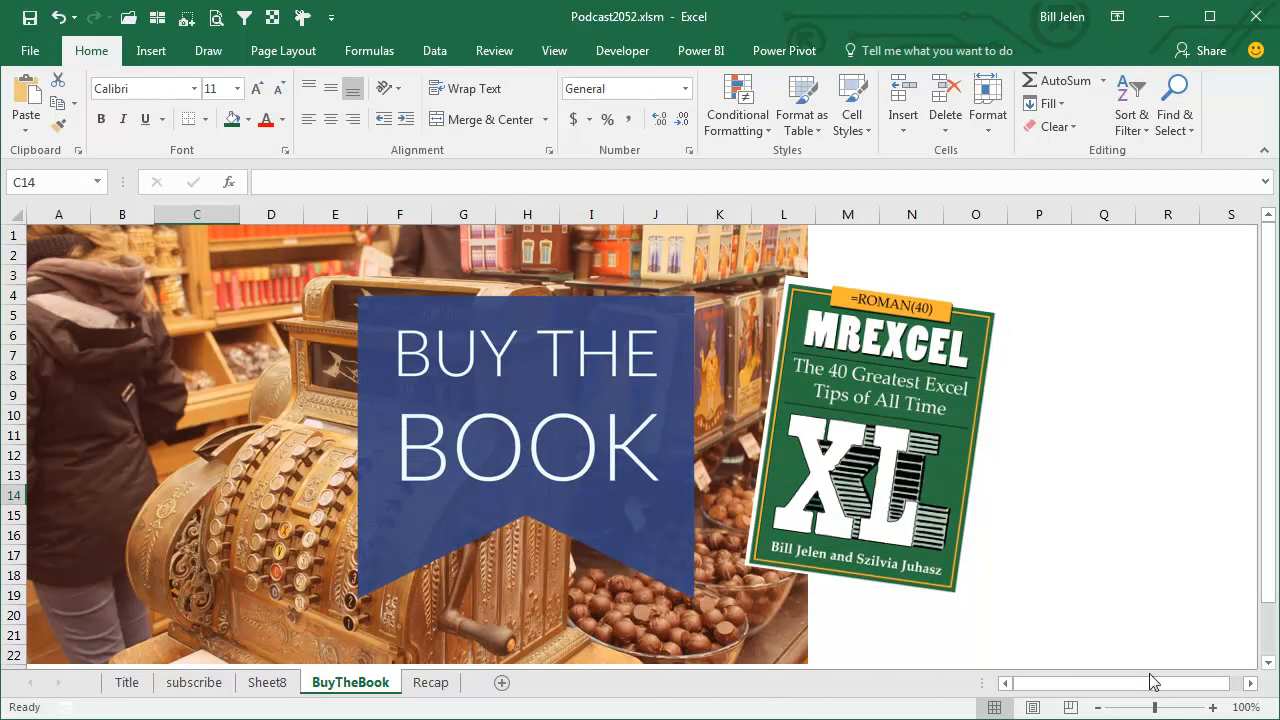
pyautogui.click(430, 682)
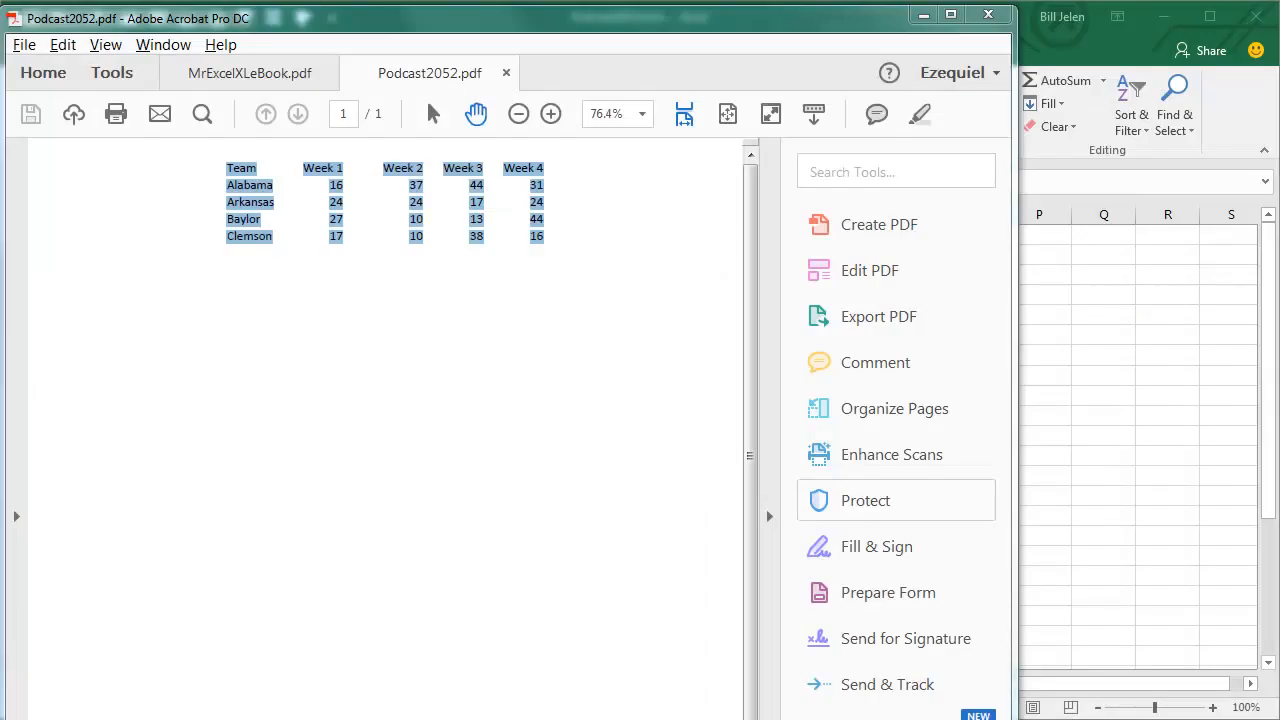
pyautogui.moveTo(421, 495)
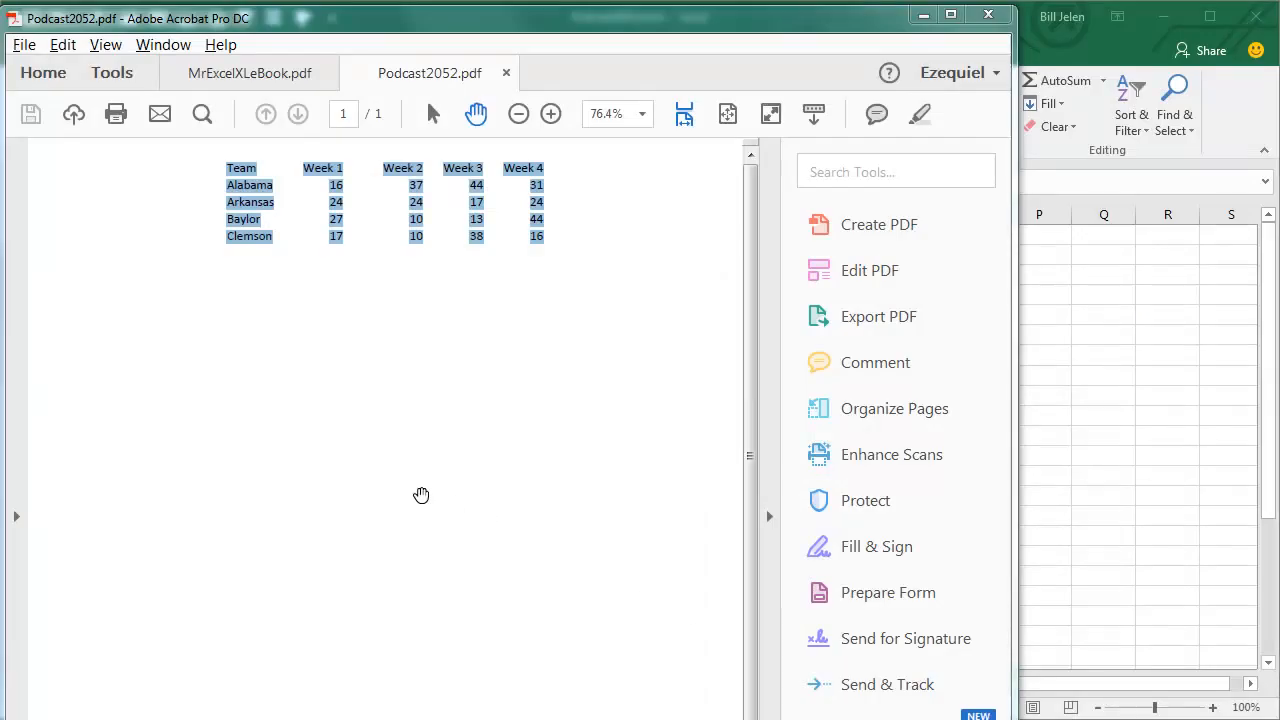
pyautogui.moveTo(411, 489)
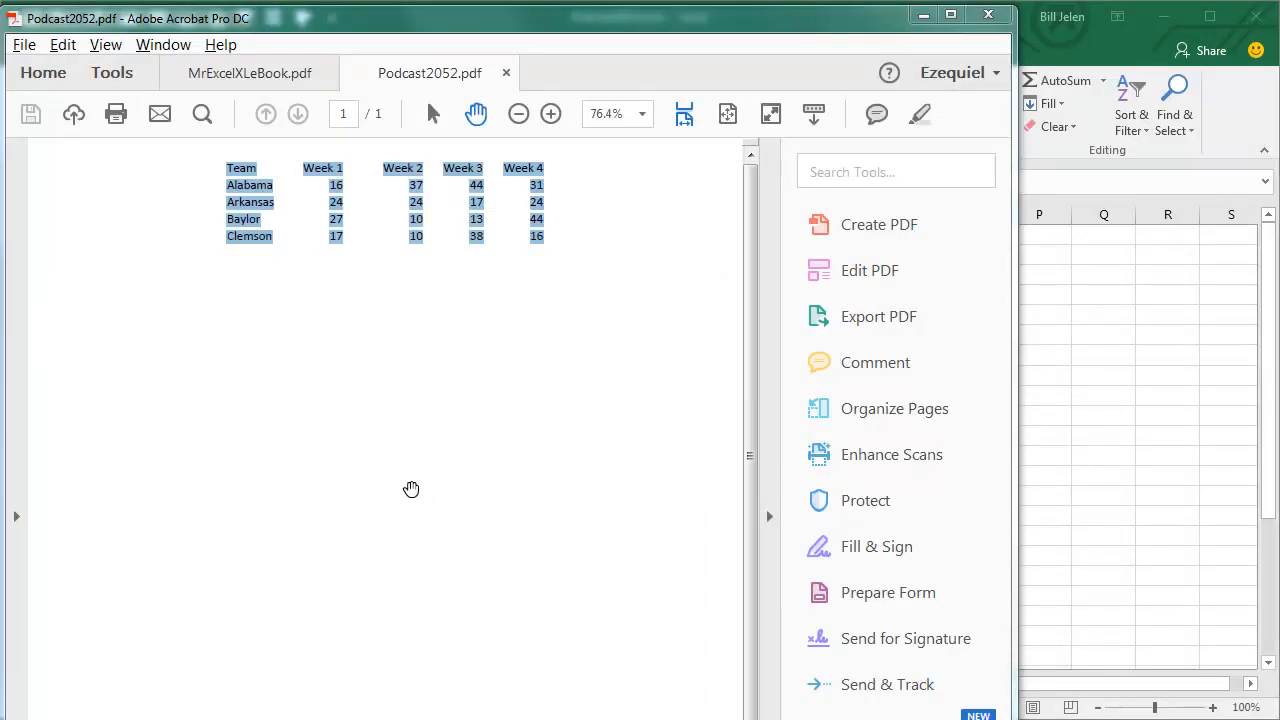
pyautogui.moveTo(314, 212)
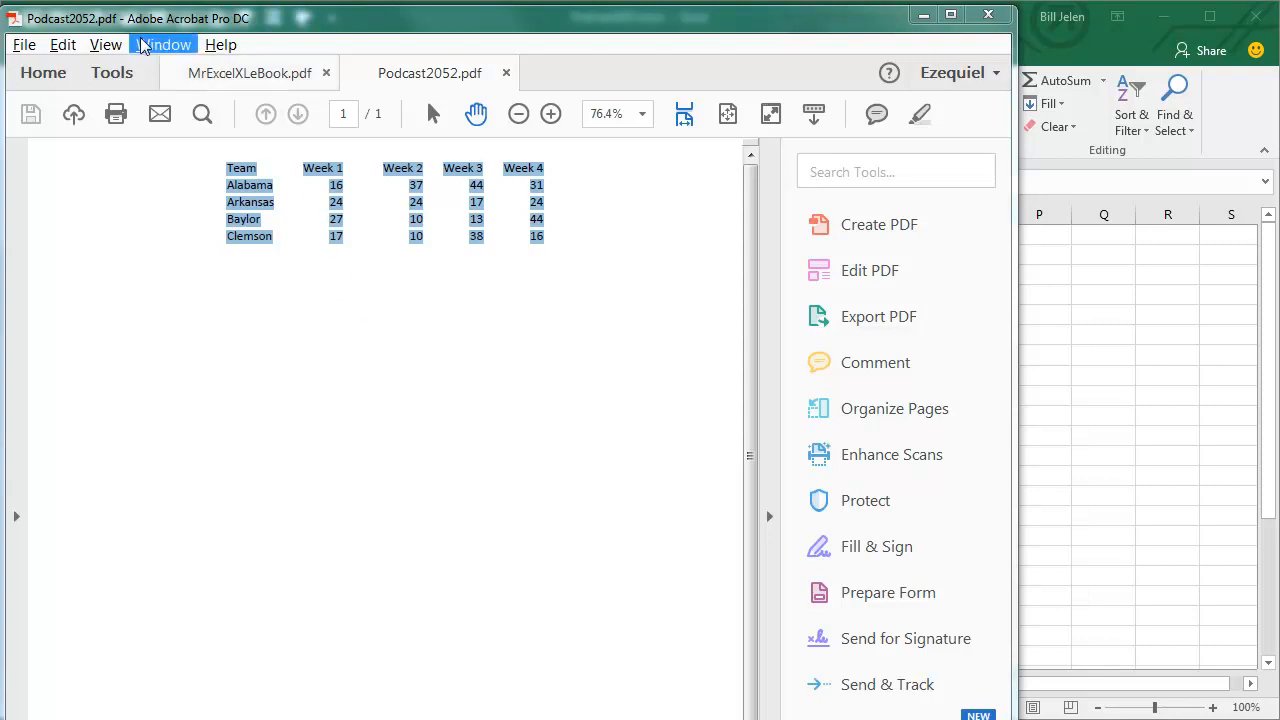
pyautogui.moveTo(210, 22)
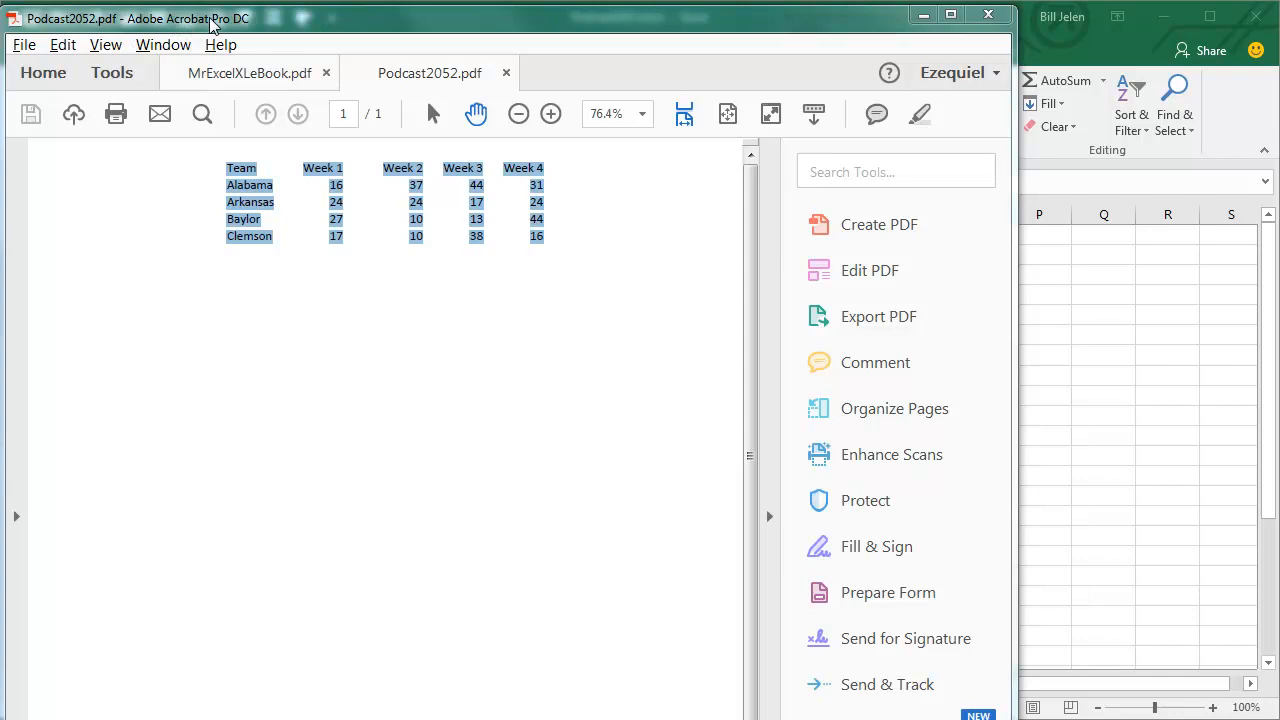
# Right-click the highlighted scores table, Team header included, in Podcast2052.pdf
pyautogui.rightClick(340, 190)
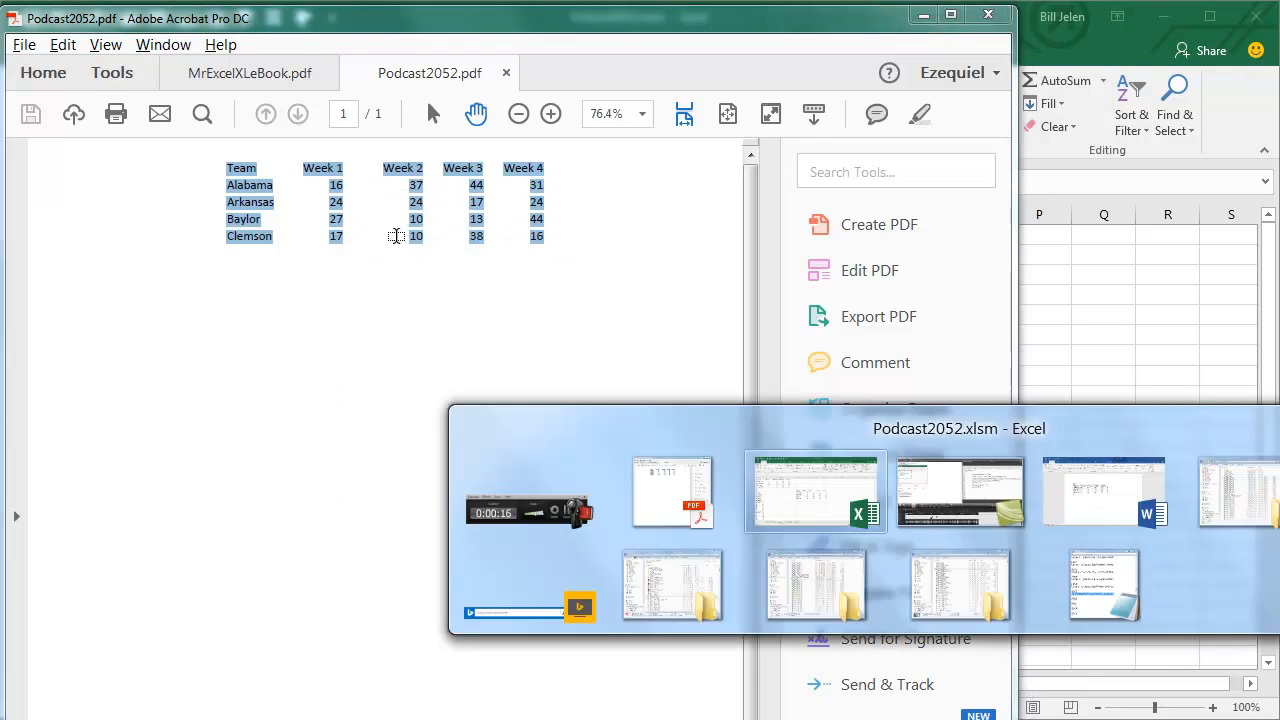
# Back in Excel, deselect the second pasted copy of the PDF scores below the G7 grid
pyautogui.click(815, 490)
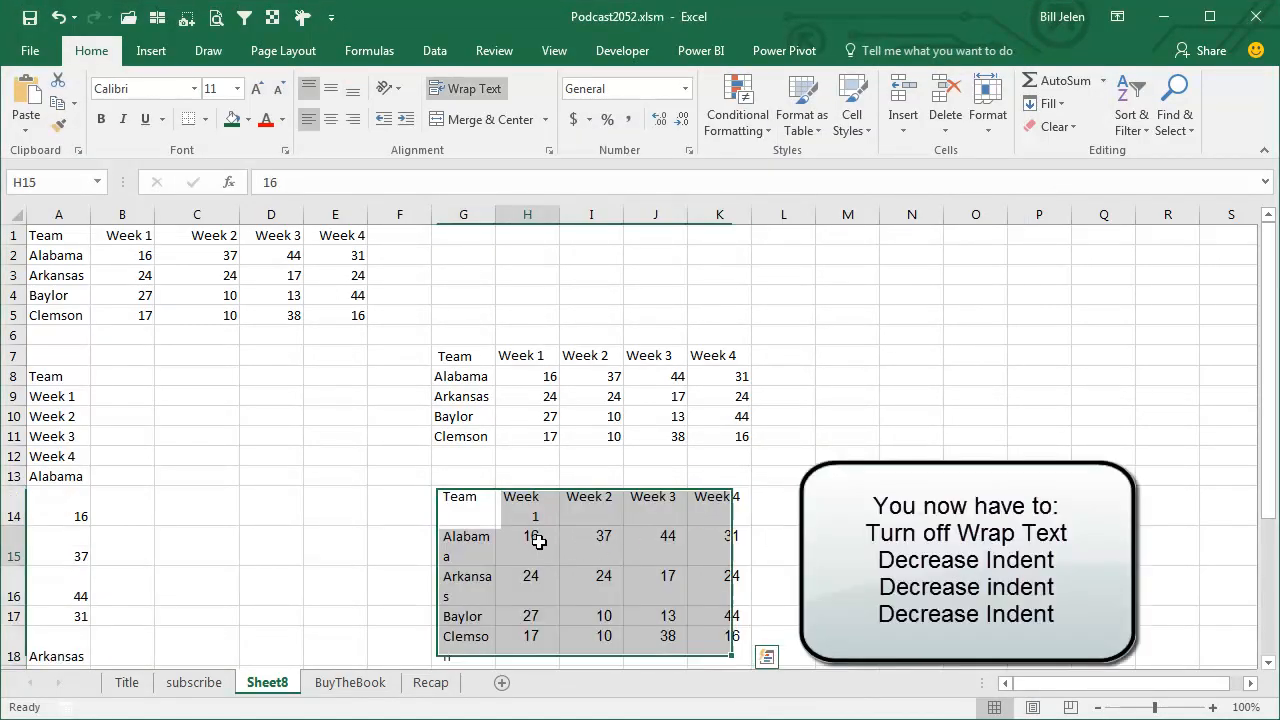
pyautogui.click(527, 536)
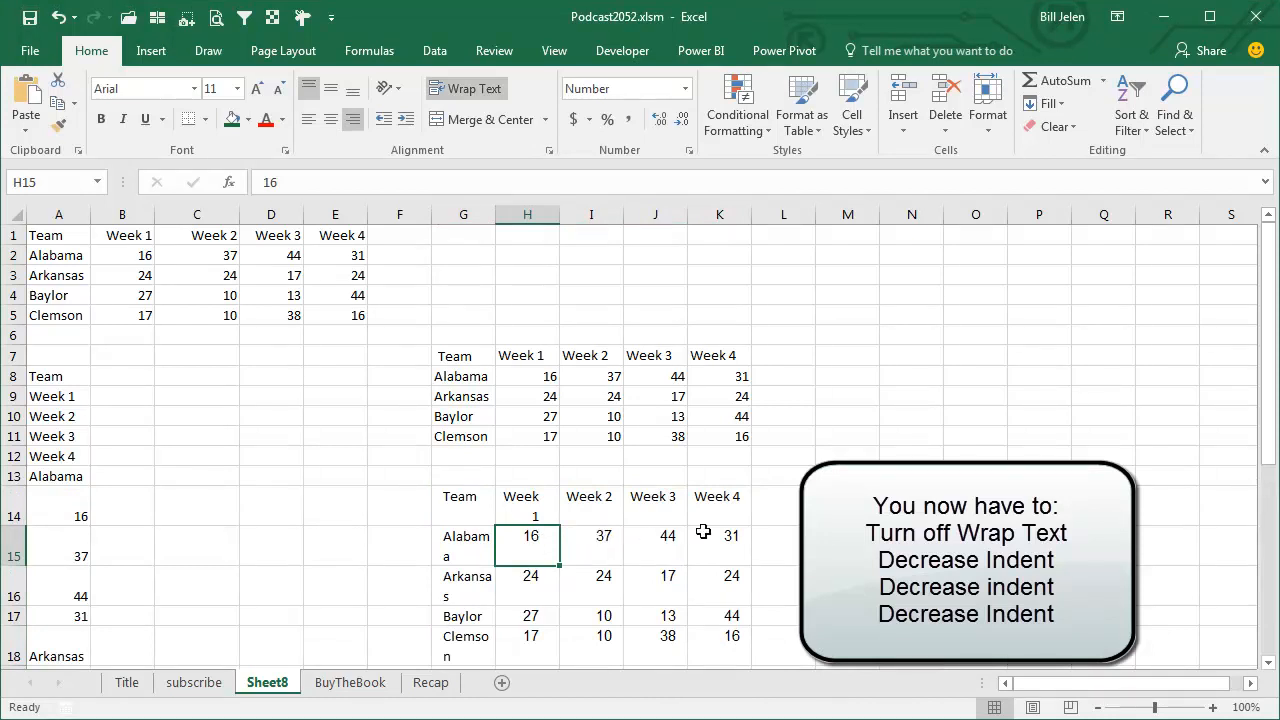